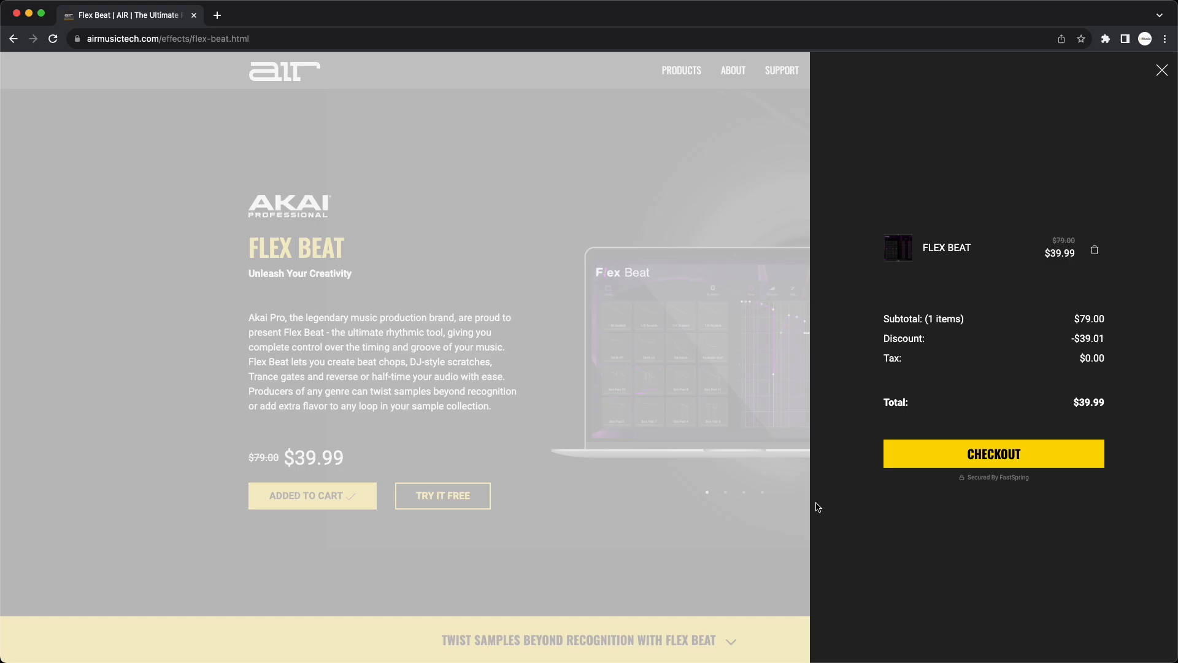
Check out the $39.99 Flex Beat cart to bring up the FastSpring email form
left_click(993, 453)
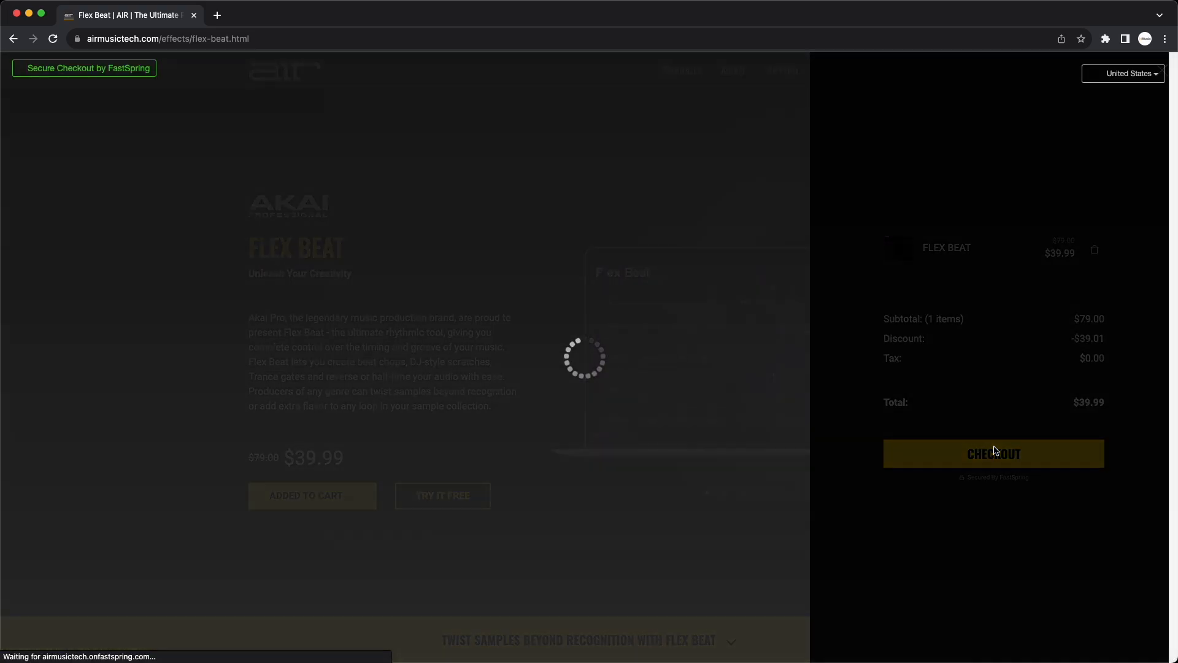
left_click(992, 453)
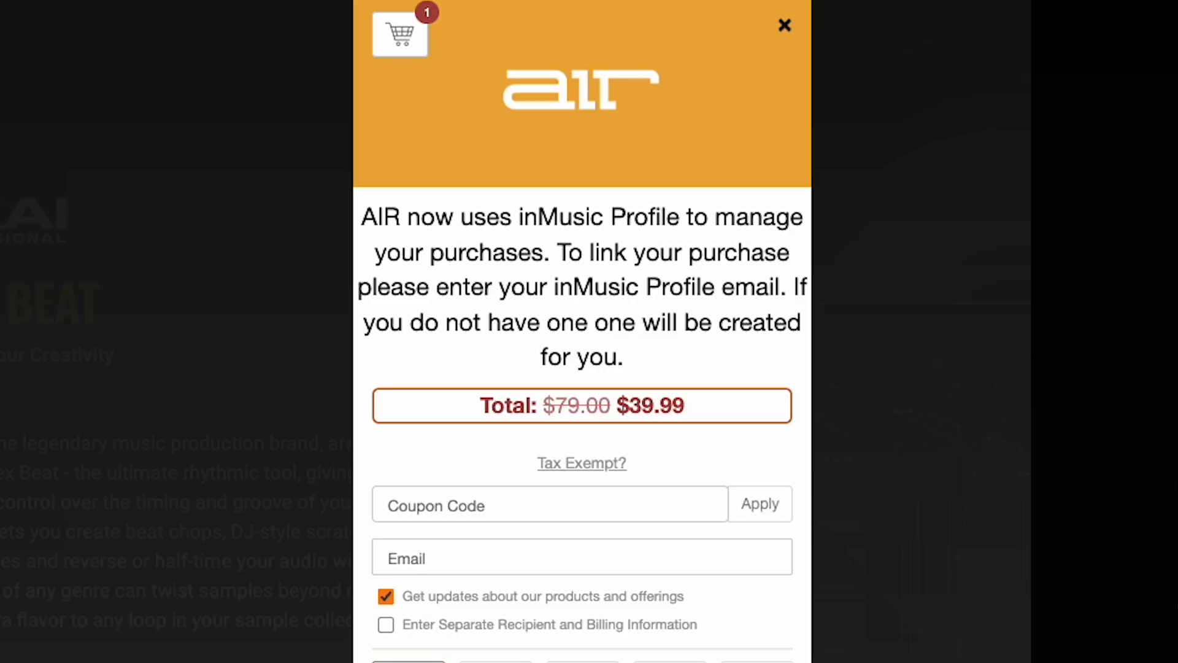
mouse_move(967, 610)
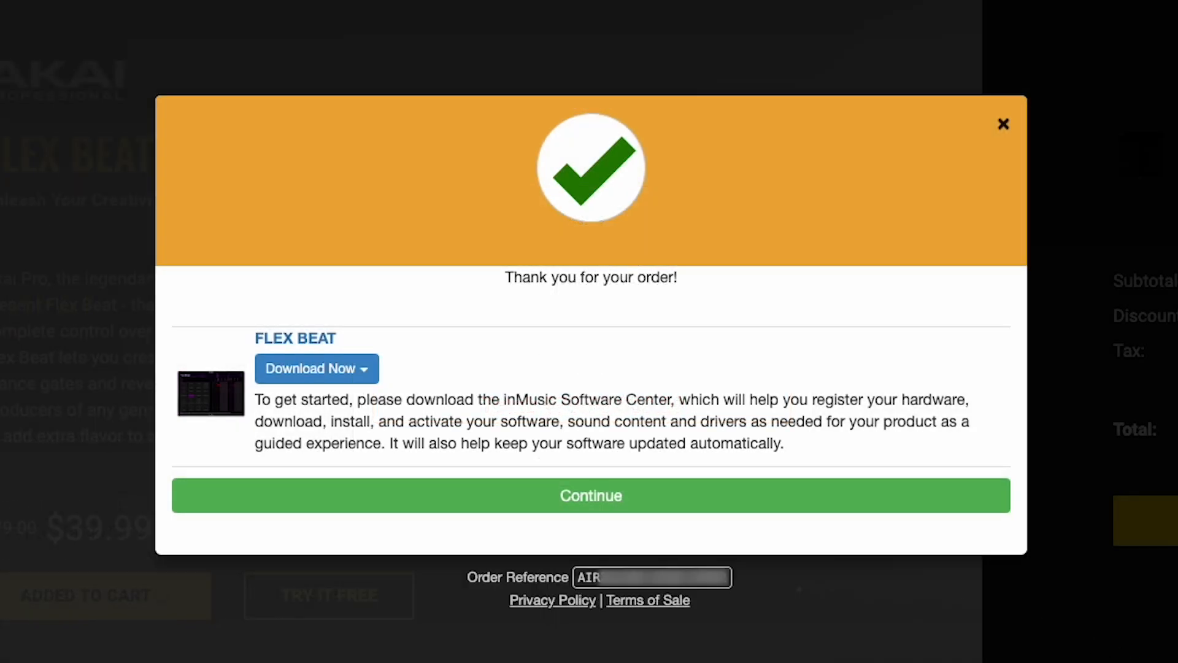
Show the inMusic Software Center installer options from the order confirmation's Download Now menu
left_click(316, 369)
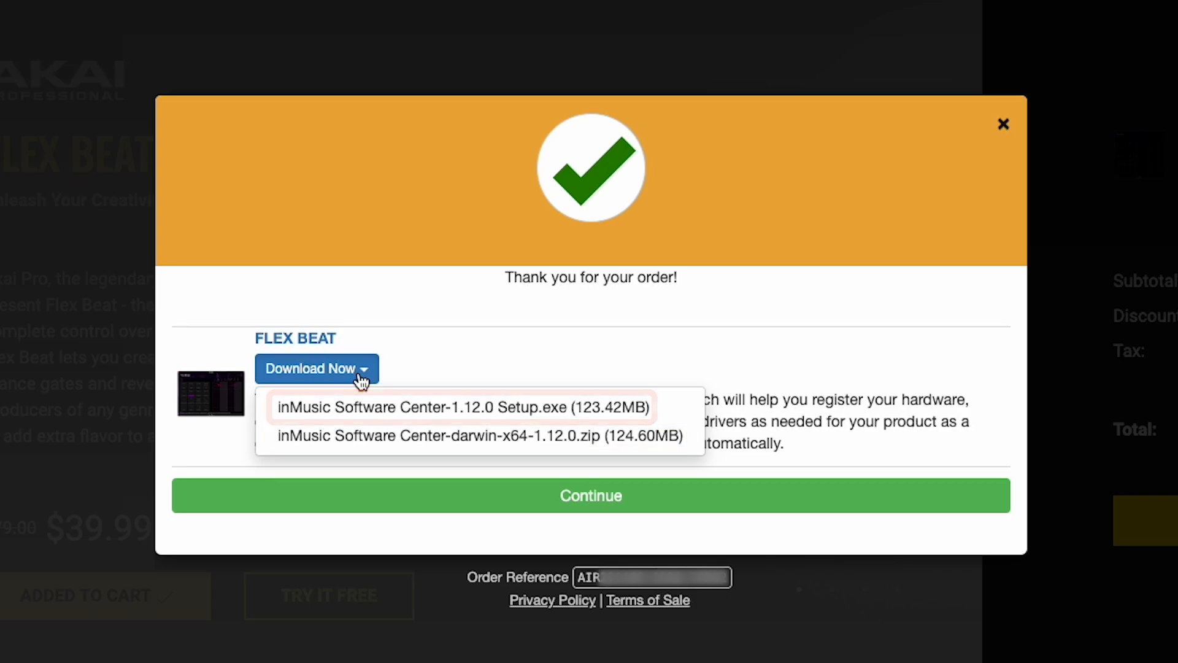
mouse_move(378, 435)
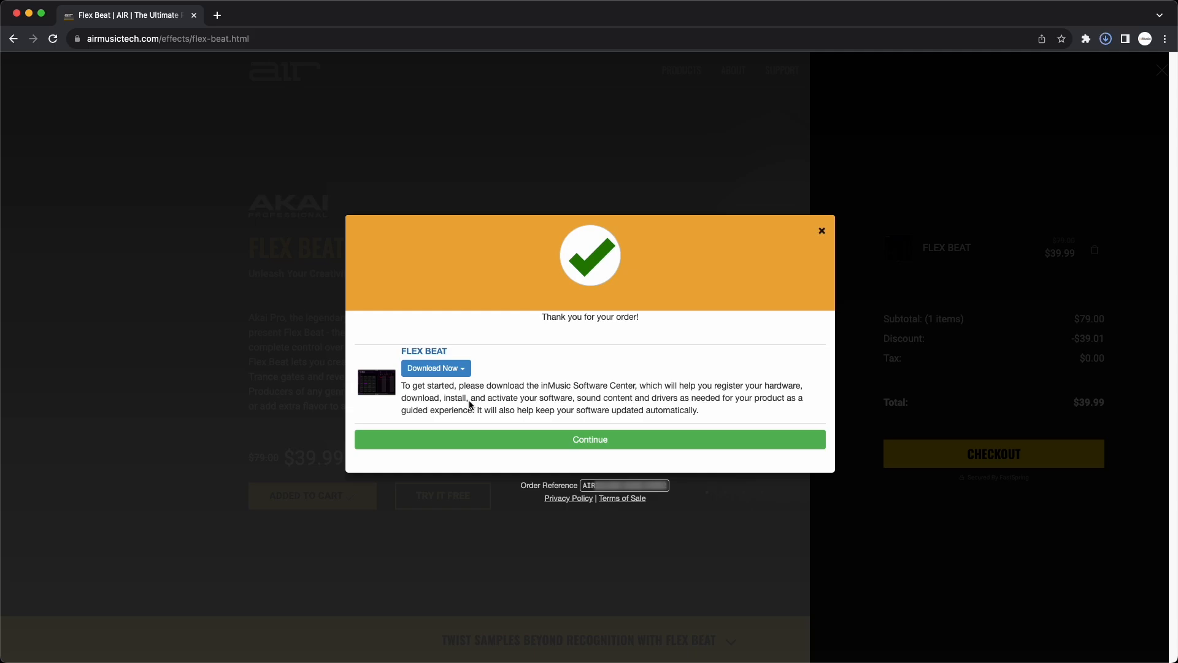
Log in to inMusic Profile and view all product registrations to find Flex Beat
left_click(432, 368)
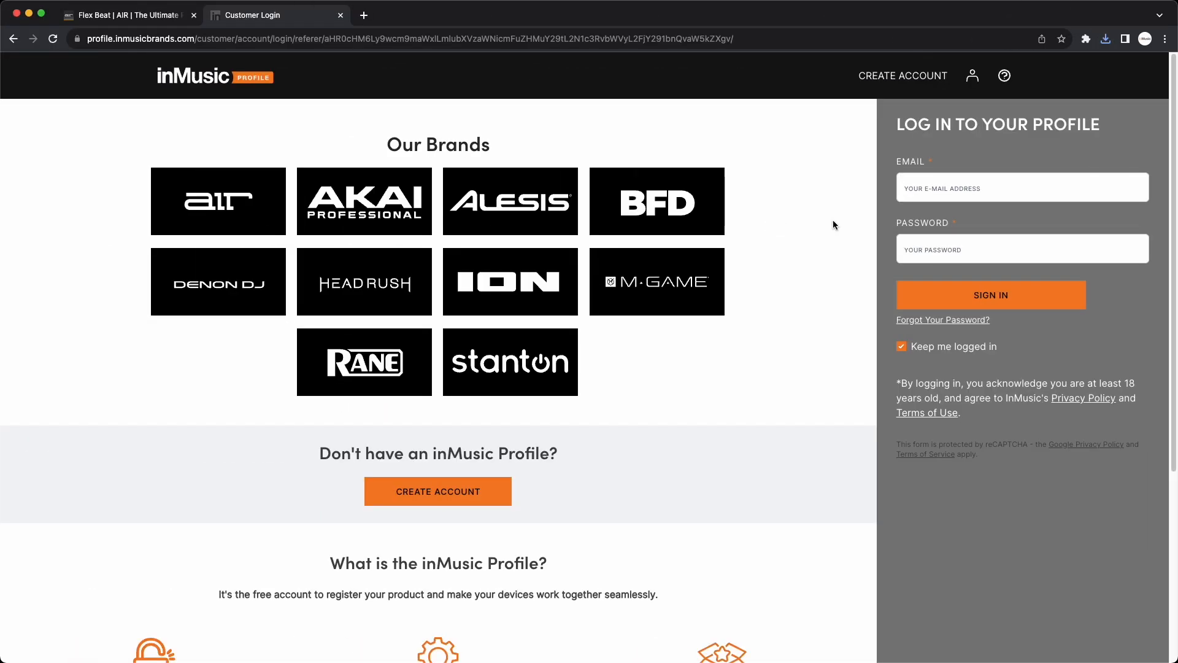
left_click(1021, 187)
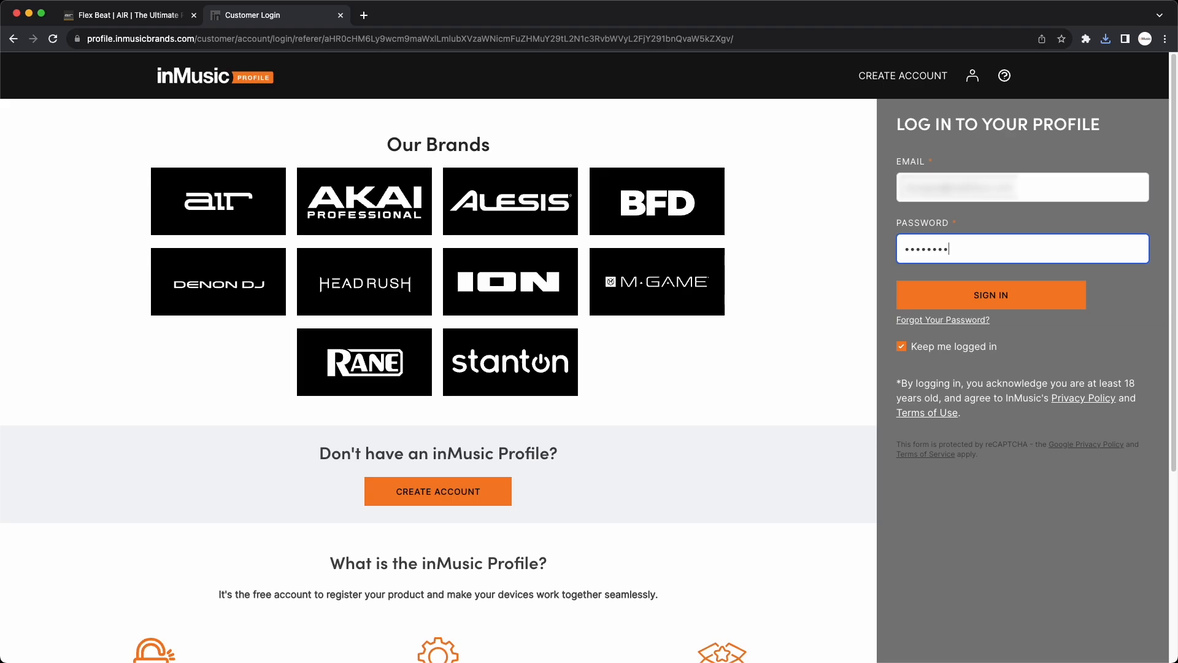
left_click(990, 294)
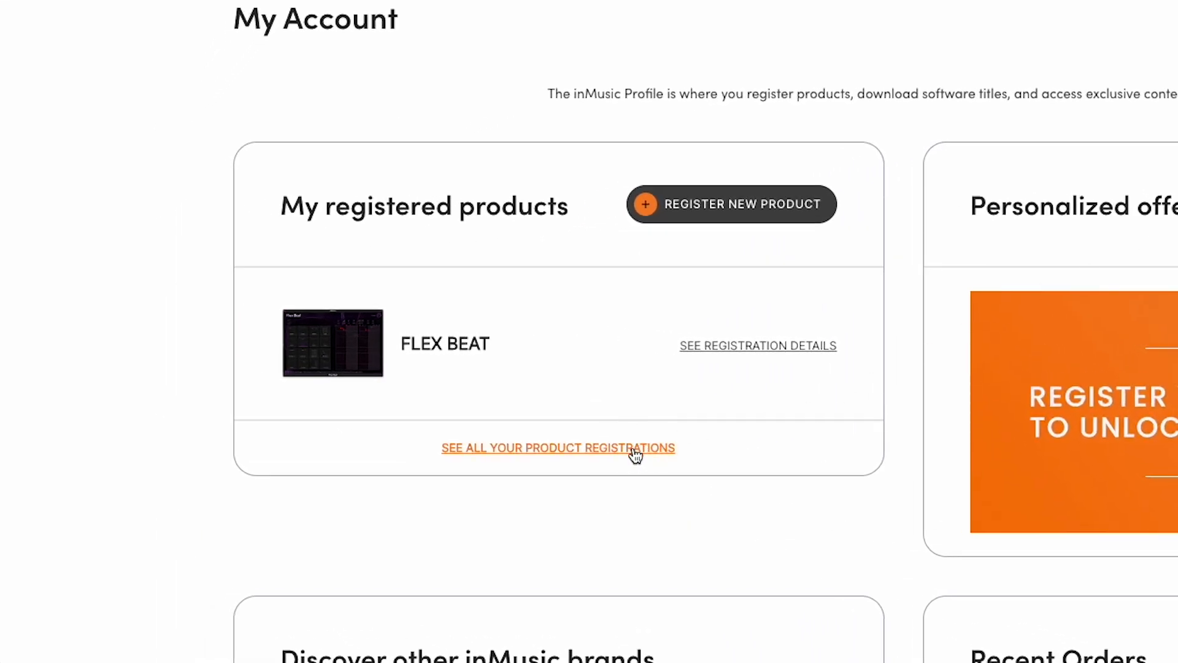
left_click(559, 448)
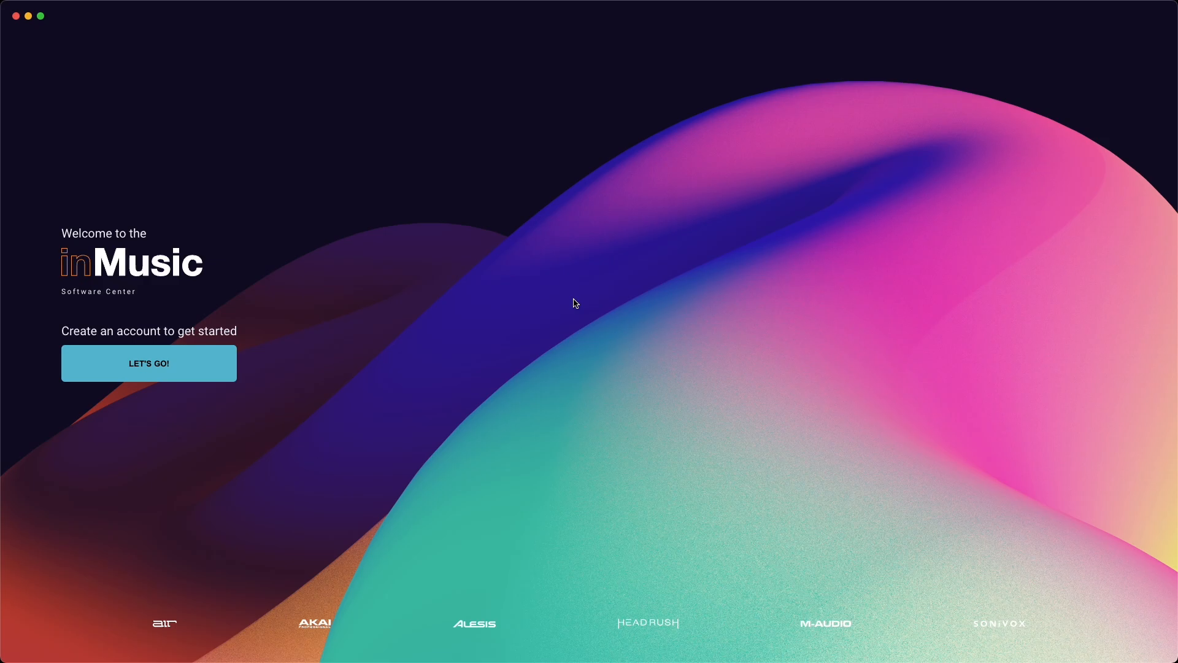
mouse_move(475, 331)
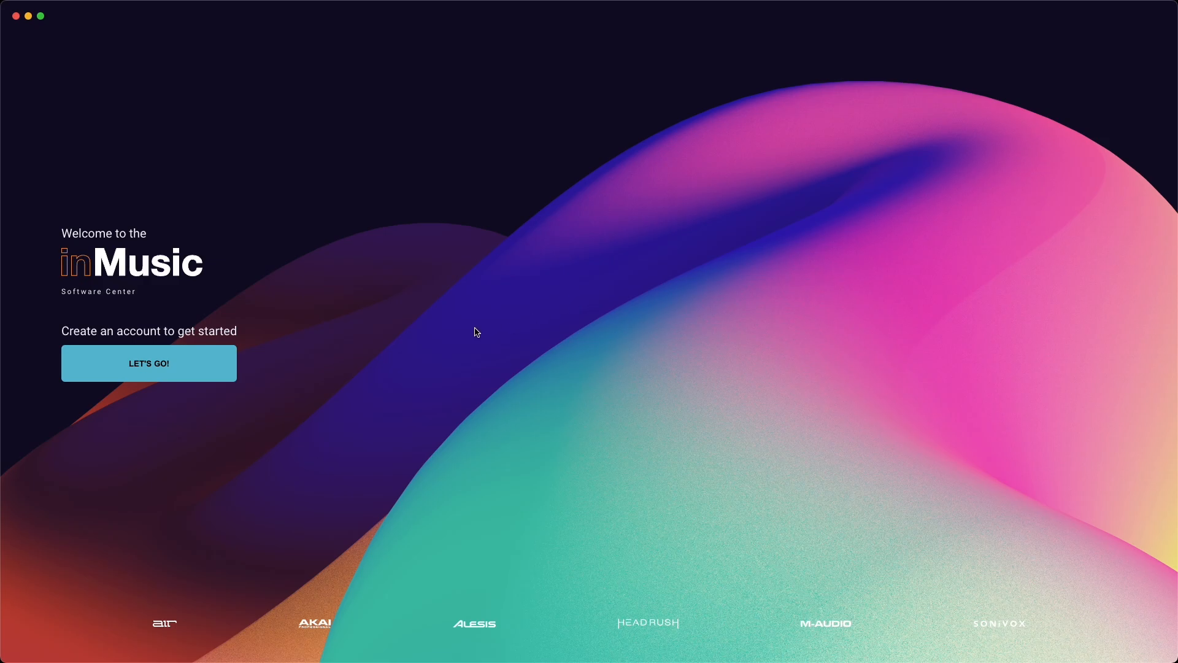
Choose LET'S GO! on the Software Center welcome screen
left_click(147, 363)
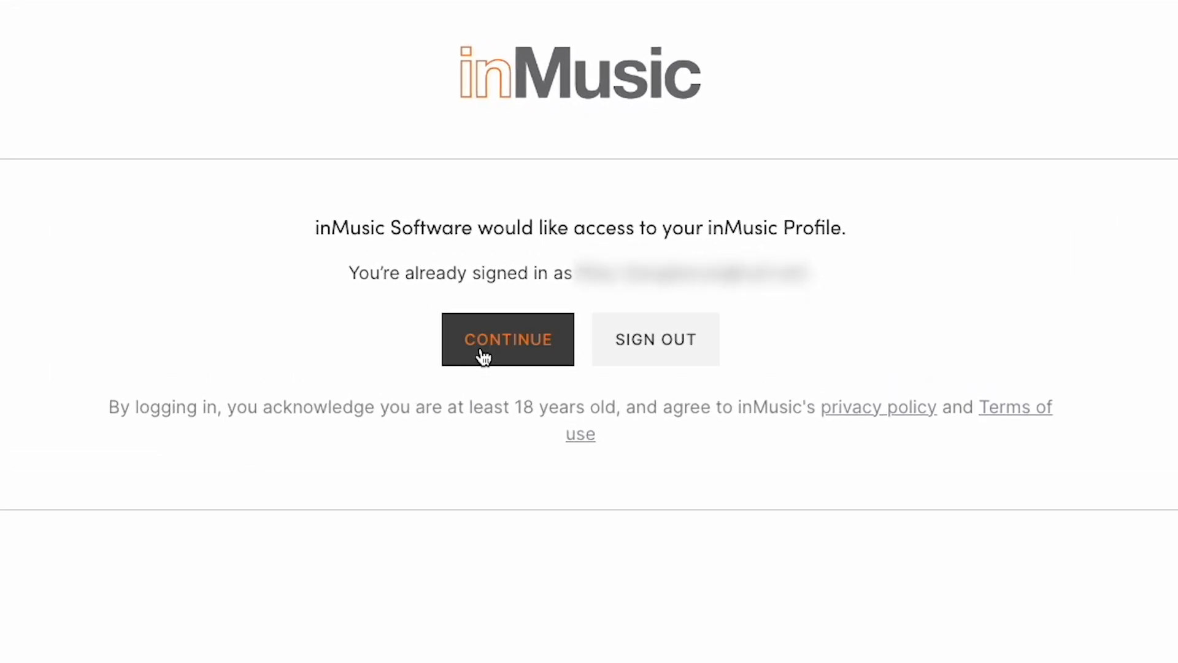
Continue as the signed-in profile and accept inMusic Software's access permissions
left_click(508, 339)
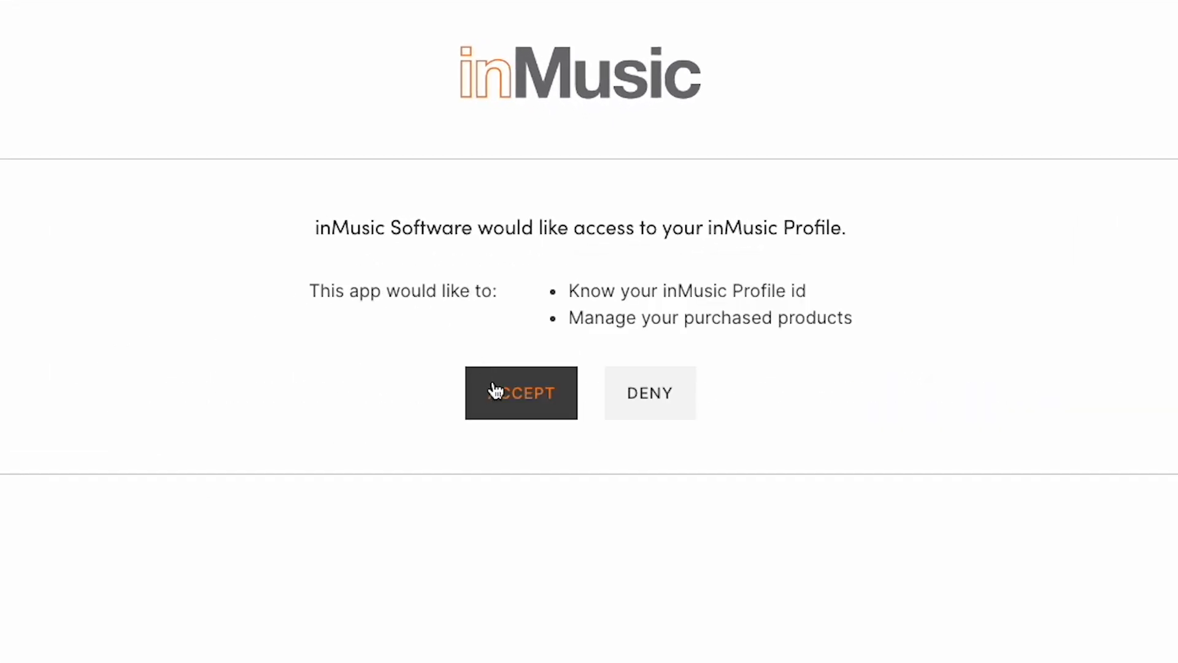
left_click(521, 392)
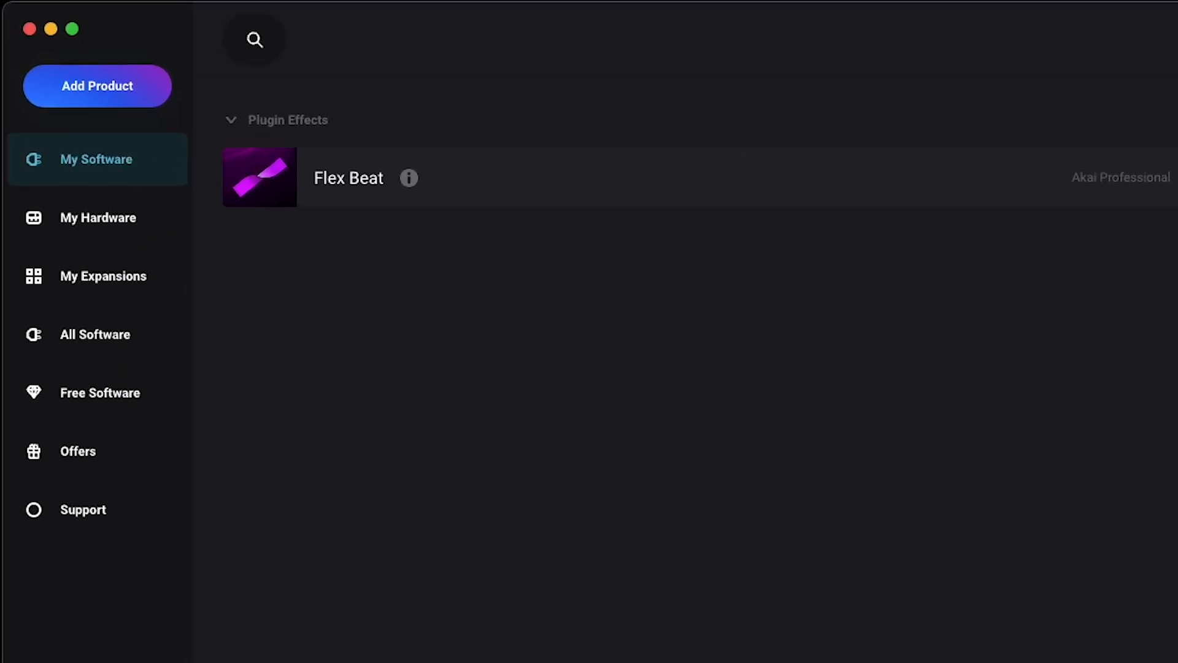
Download Flex Beat from My Software and launch its installer
left_click(97, 158)
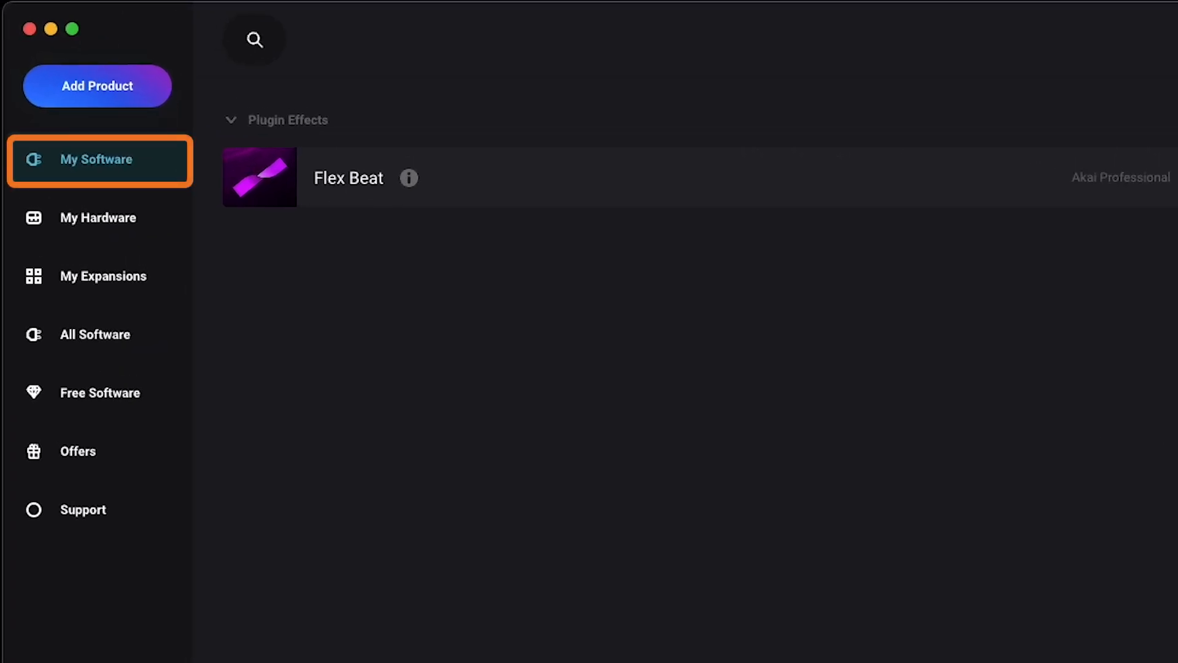
left_click(104, 275)
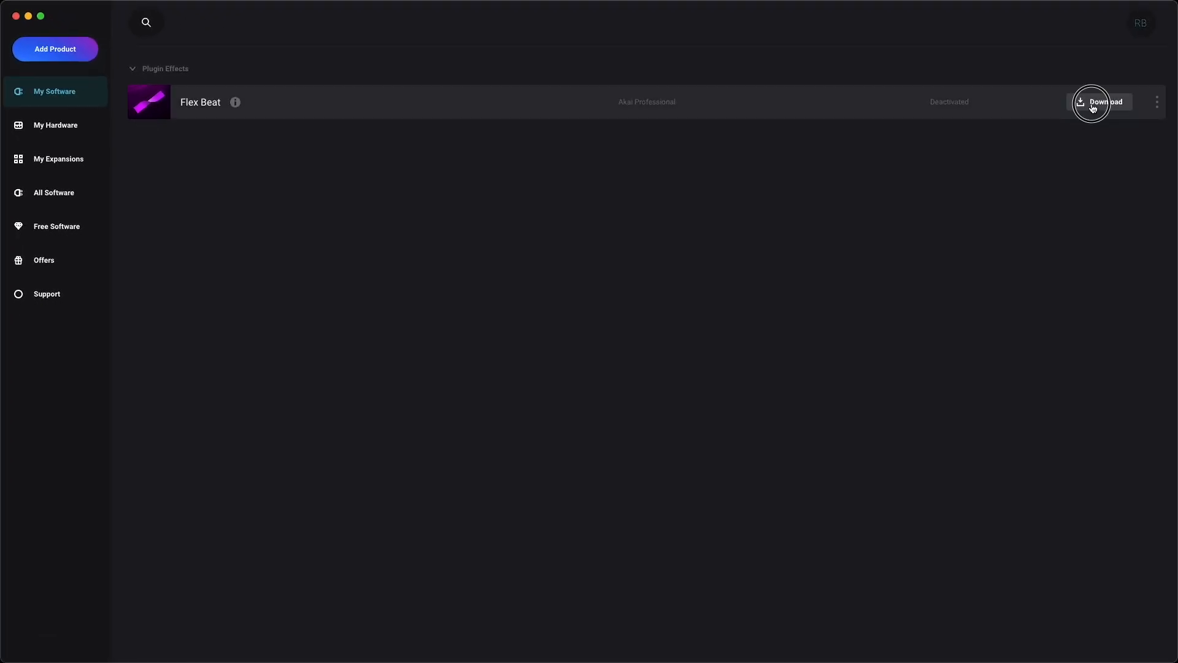
left_click(1105, 102)
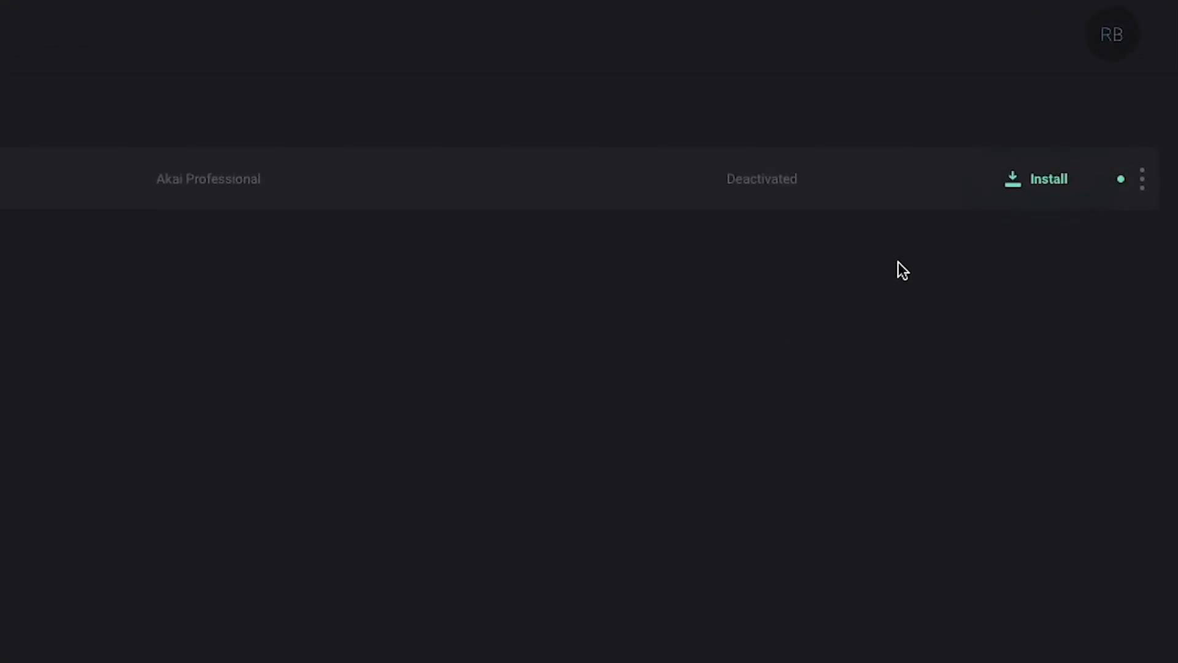
left_click(1035, 179)
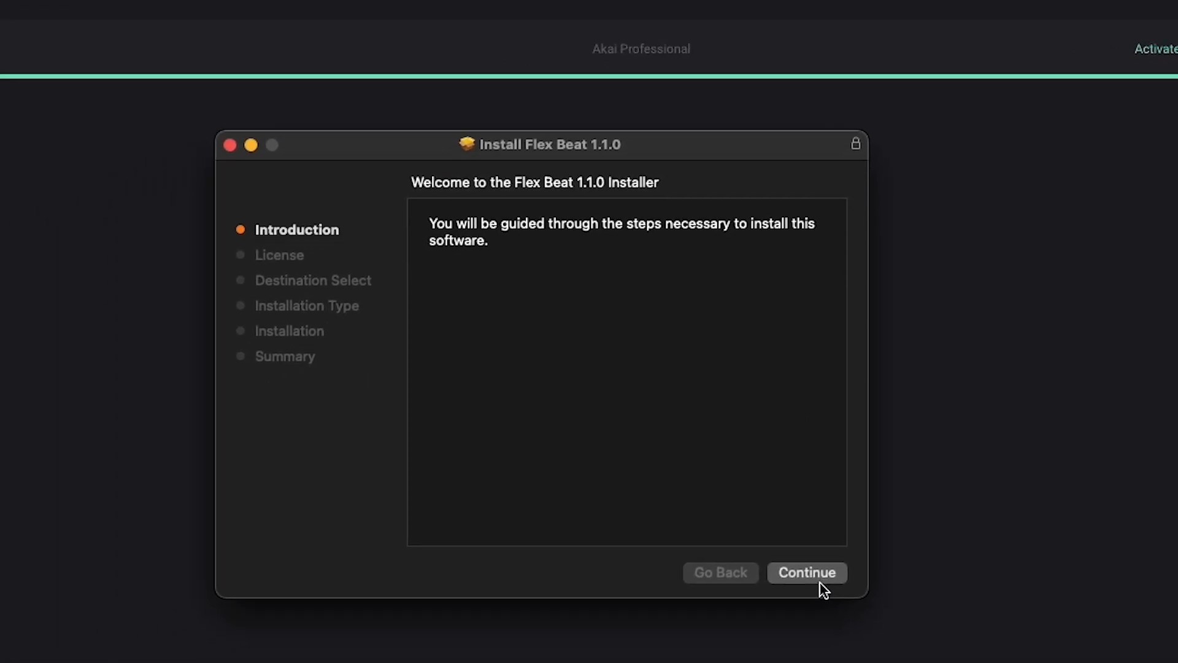
Install Flex Beat 1.1.0 onto Macintosh HD with the standard installation
left_click(806, 573)
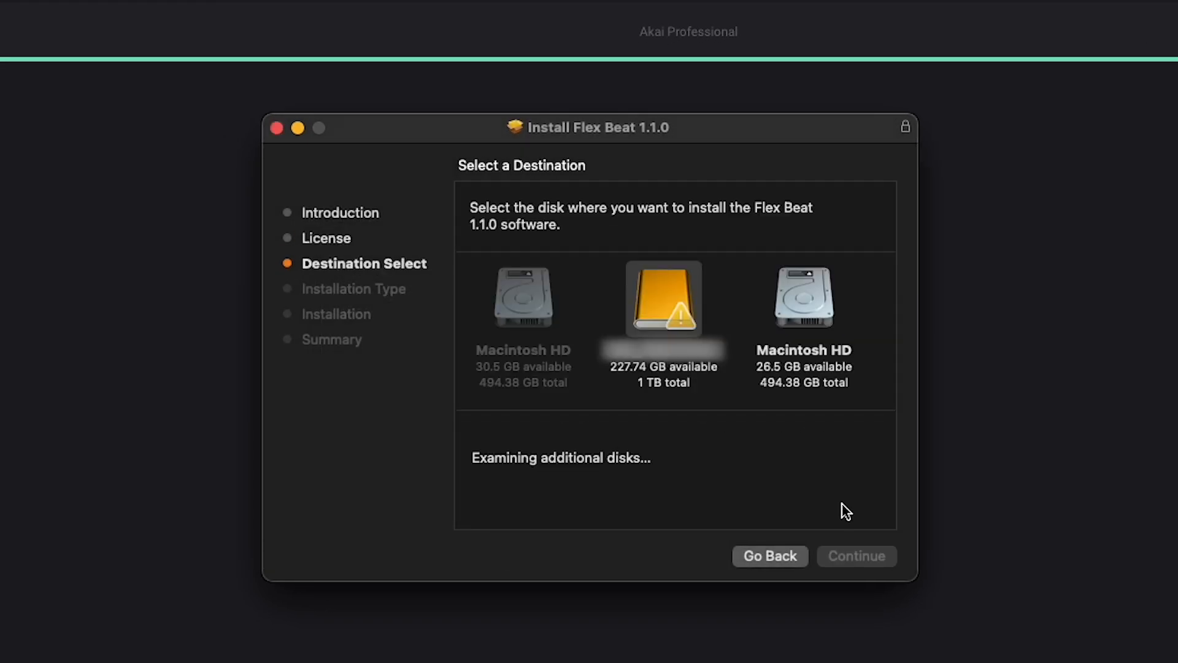
left_click(522, 298)
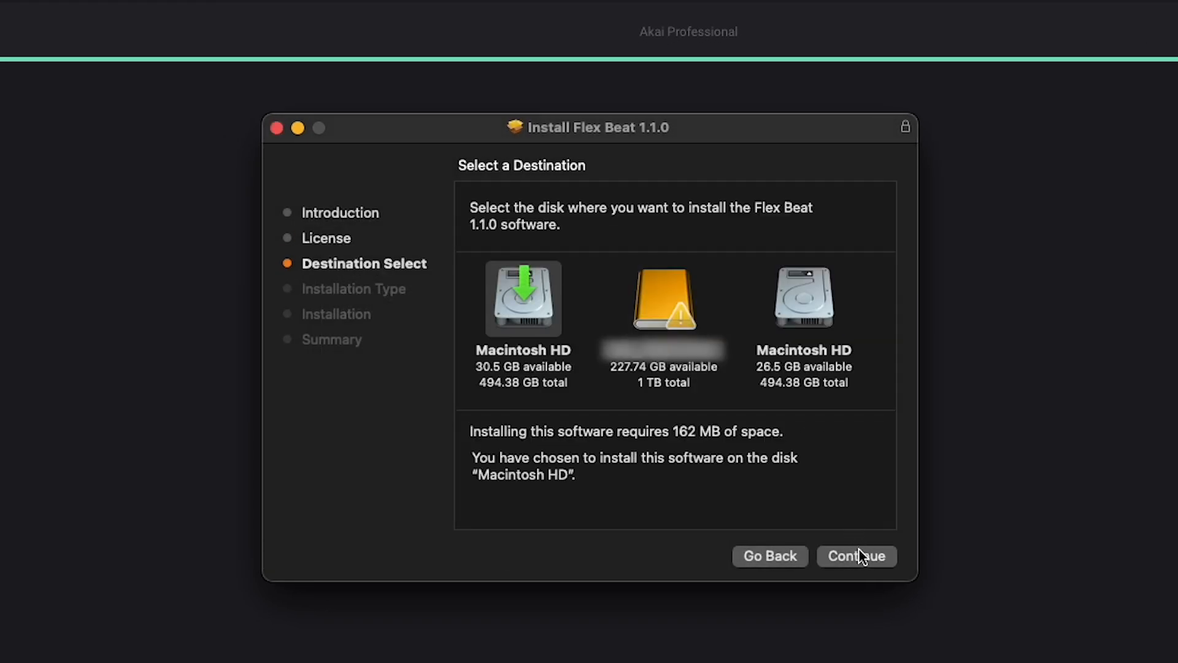
left_click(856, 556)
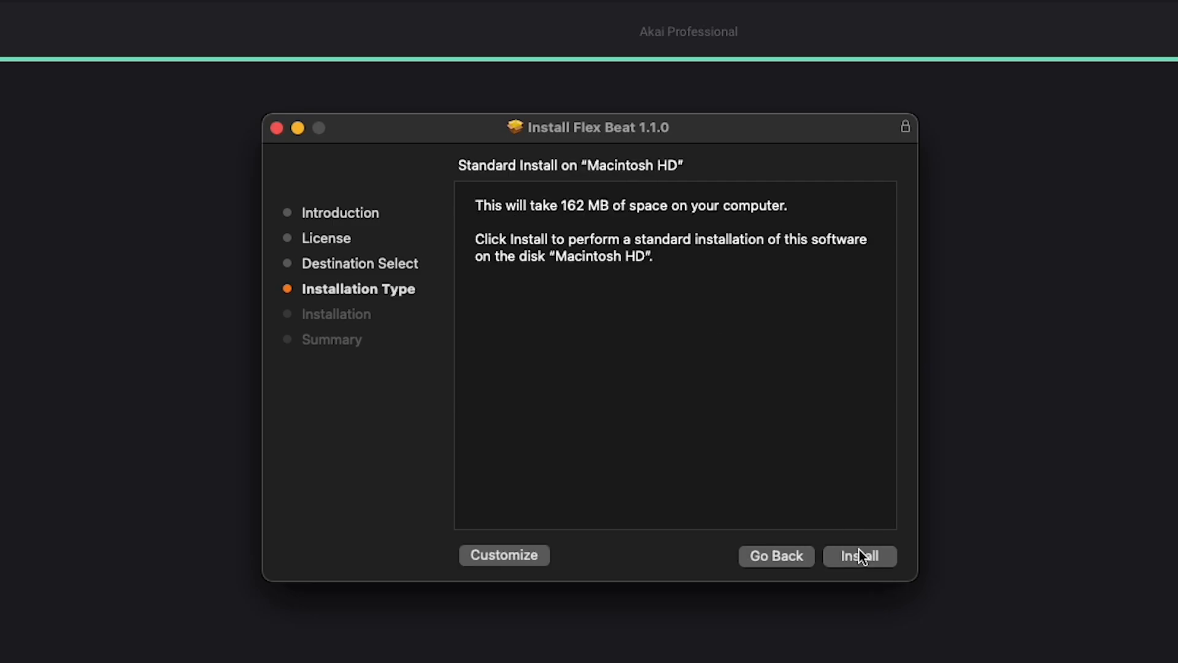
left_click(859, 555)
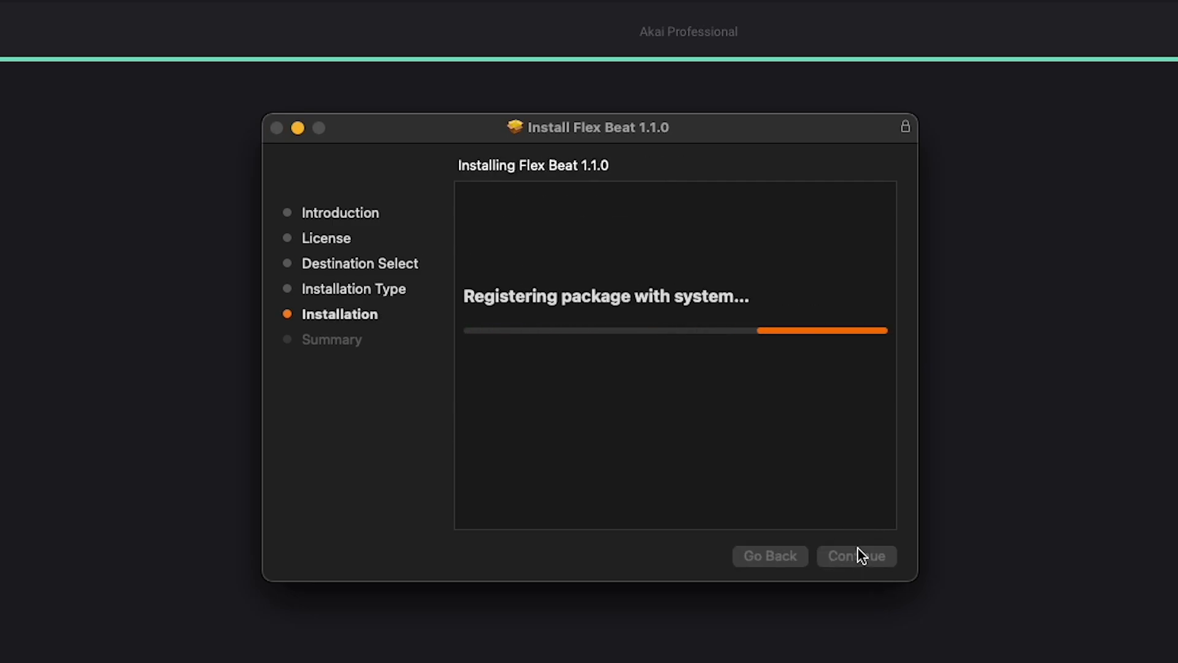